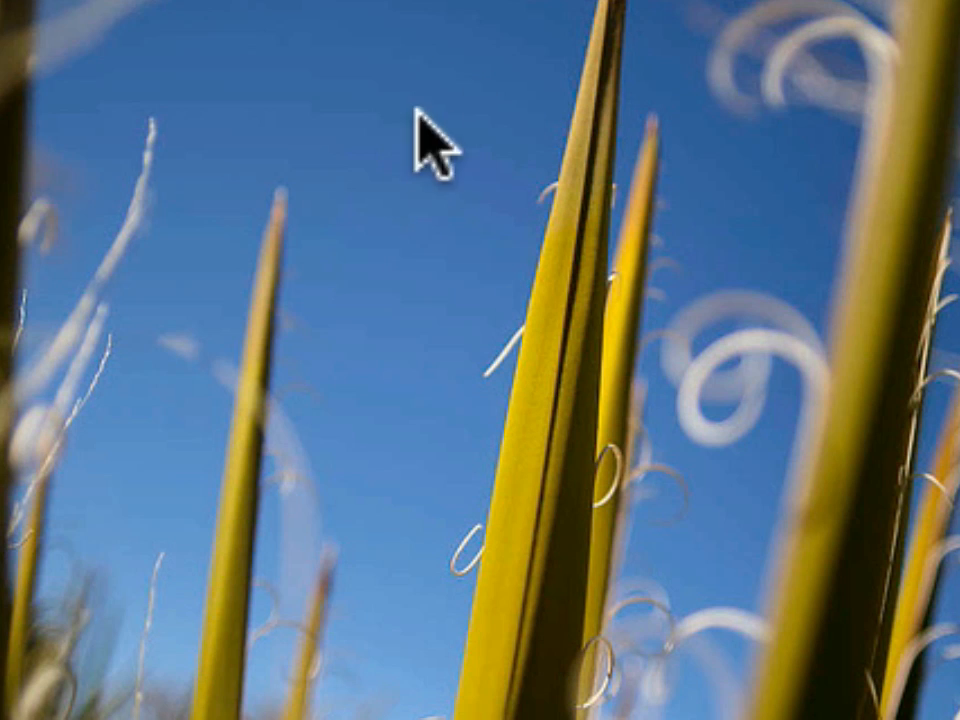
Bring up the Colors menu for the grass photo
{"action": "left_click", "coordinate": [566, 64]}
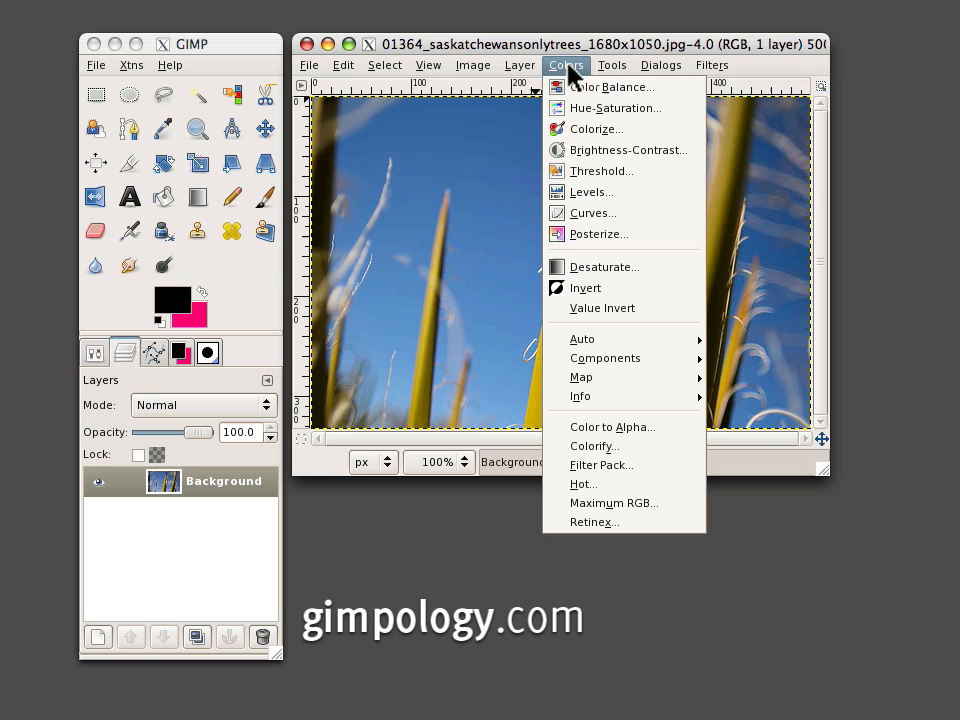
Raise the photo's contrast to 26 via Brightness-Contrast and return to the Colors menu
{"action": "left_click", "coordinate": [620, 148]}
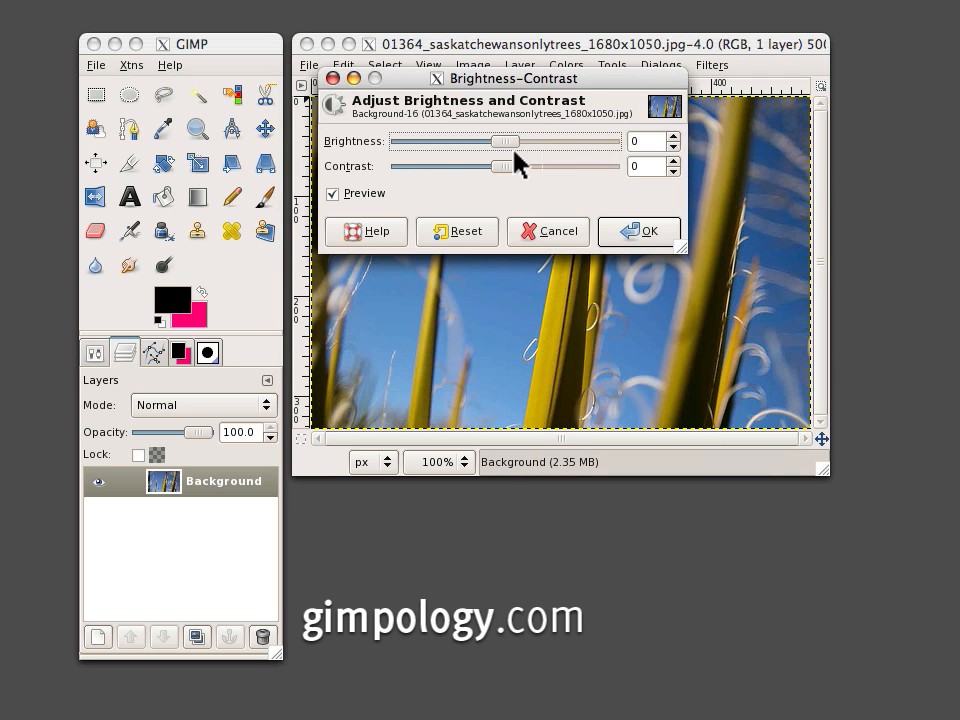
{"action": "left_click_drag", "start_coordinate": [500, 166], "coordinate": [522, 166]}
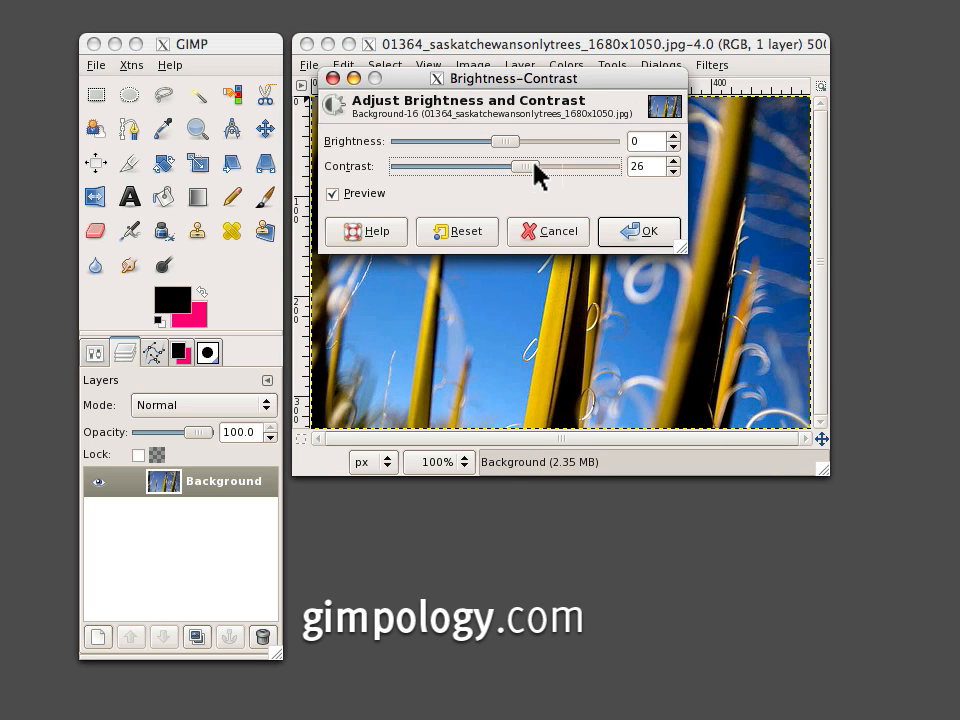
{"action": "left_click", "coordinate": [638, 232]}
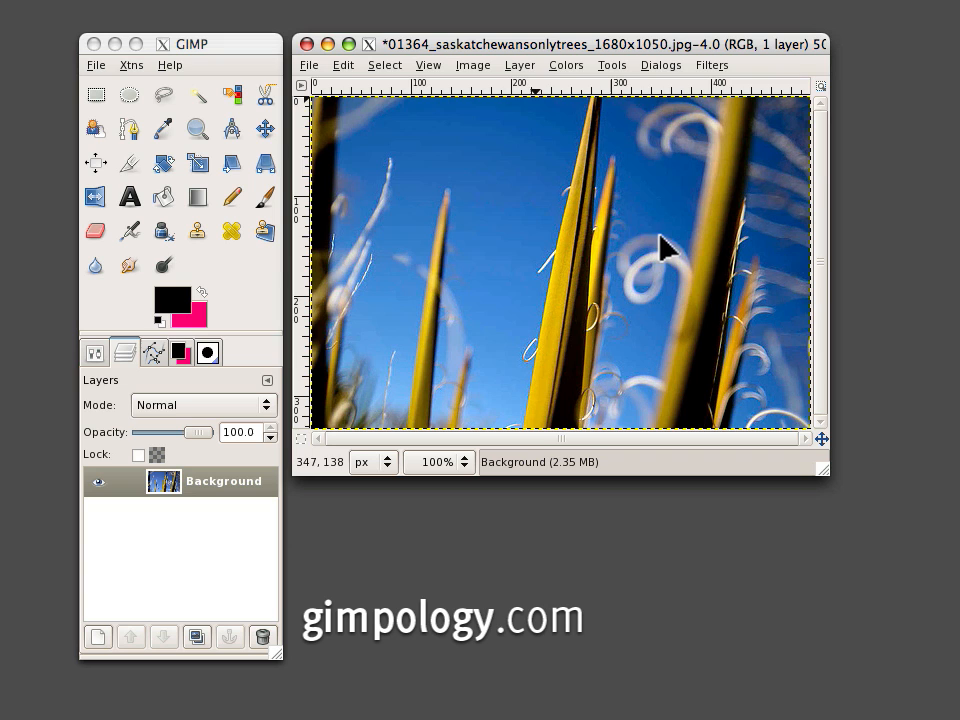
{"action": "left_click", "coordinate": [566, 64]}
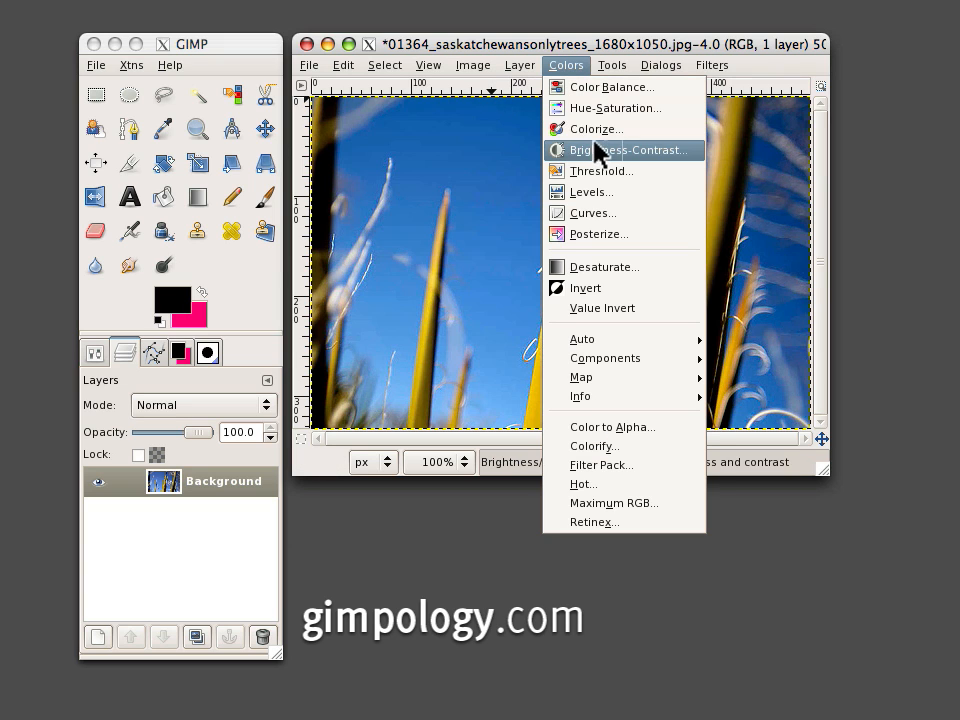
Apply Hue-Saturation with hue -11 and saturation 6 on Master
{"action": "left_click", "coordinate": [614, 108]}
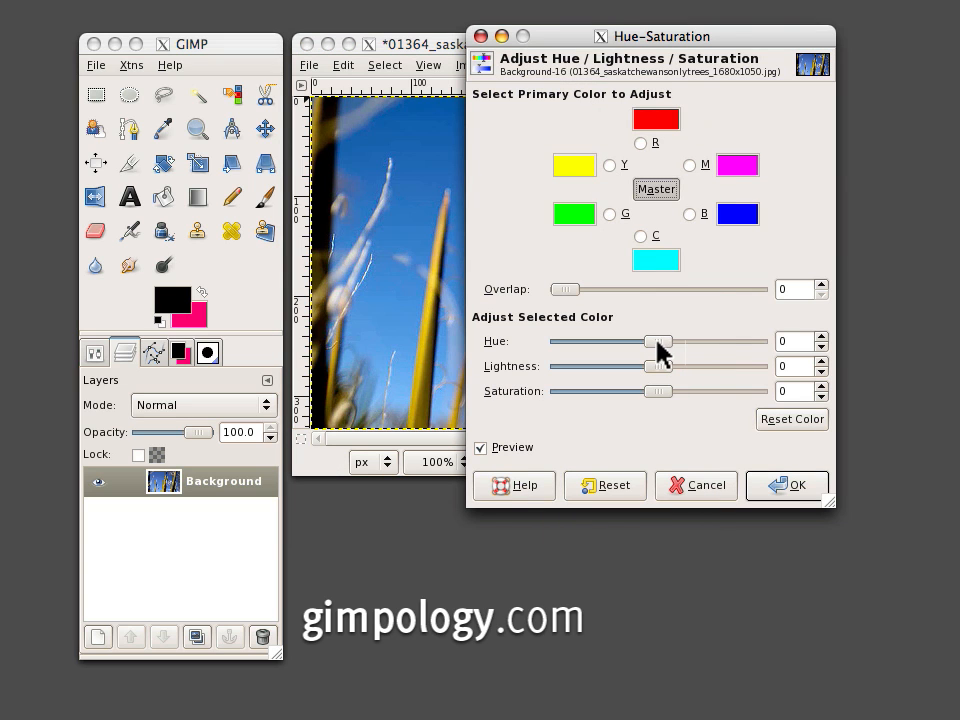
{"action": "left_click_drag", "start_coordinate": [658, 340], "coordinate": [644, 340]}
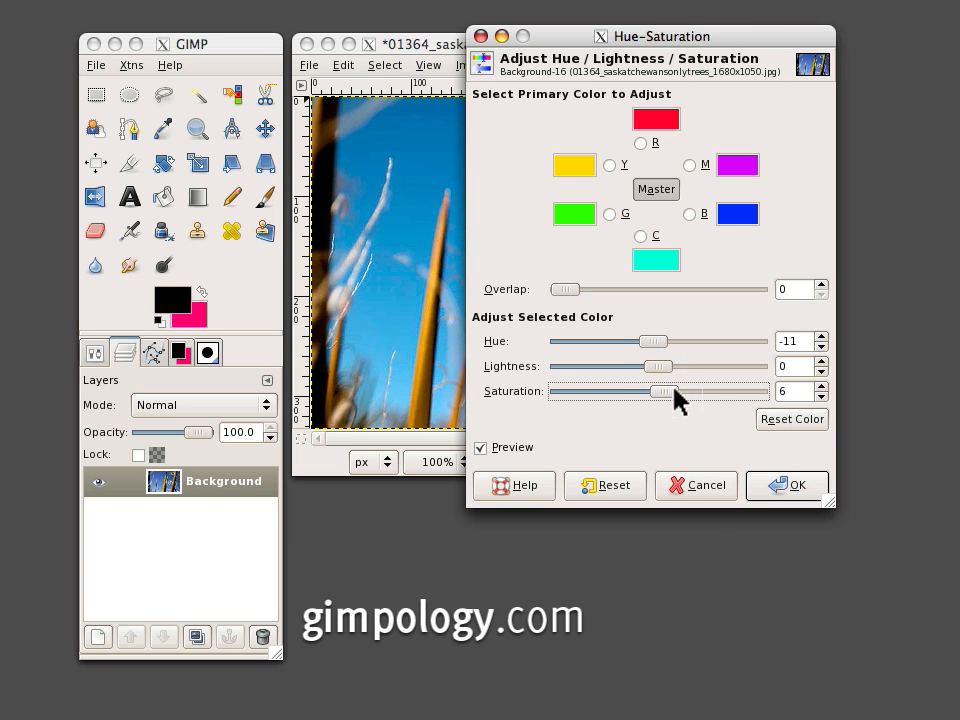
{"action": "left_click_drag", "start_coordinate": [658, 390], "coordinate": [680, 390]}
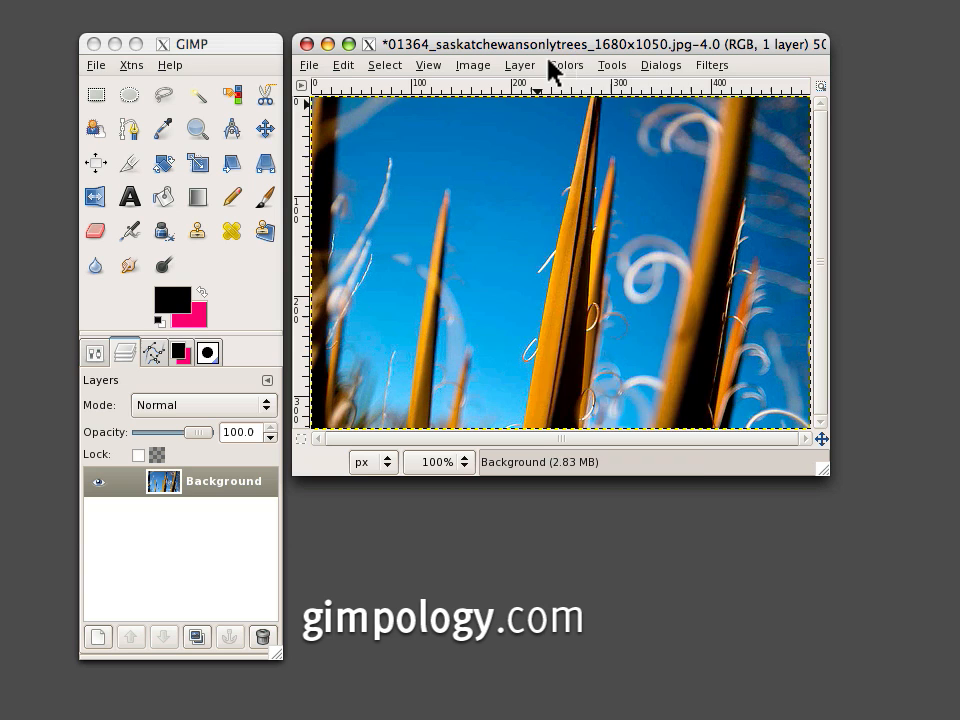
In Curves, steepen the Red channel and bend Green into an S shape
{"action": "left_click", "coordinate": [566, 64]}
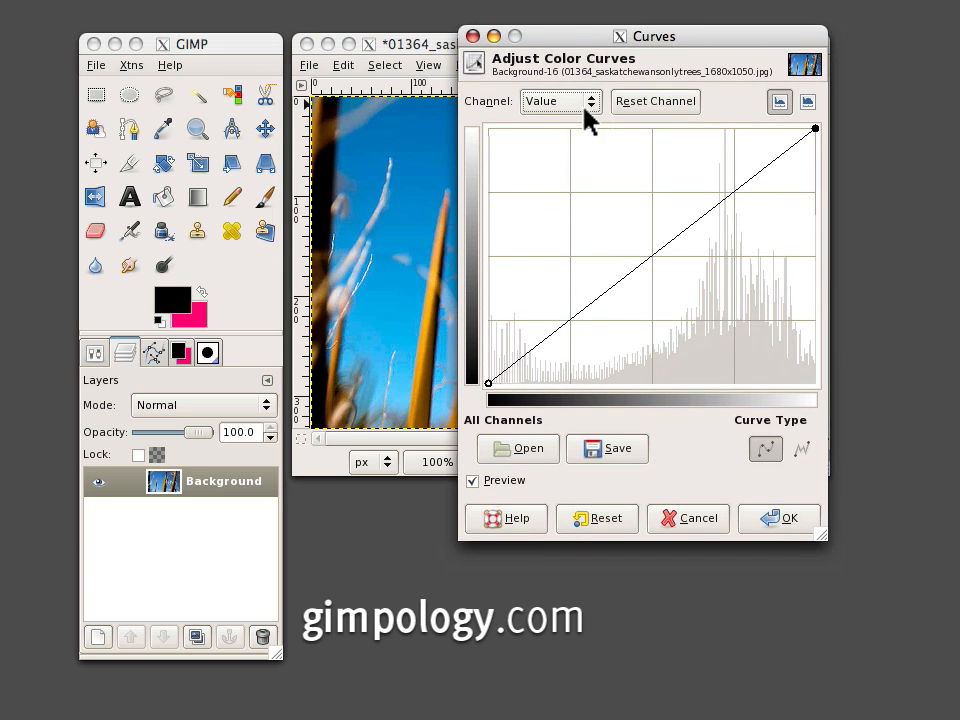
{"action": "left_click", "coordinate": [556, 100]}
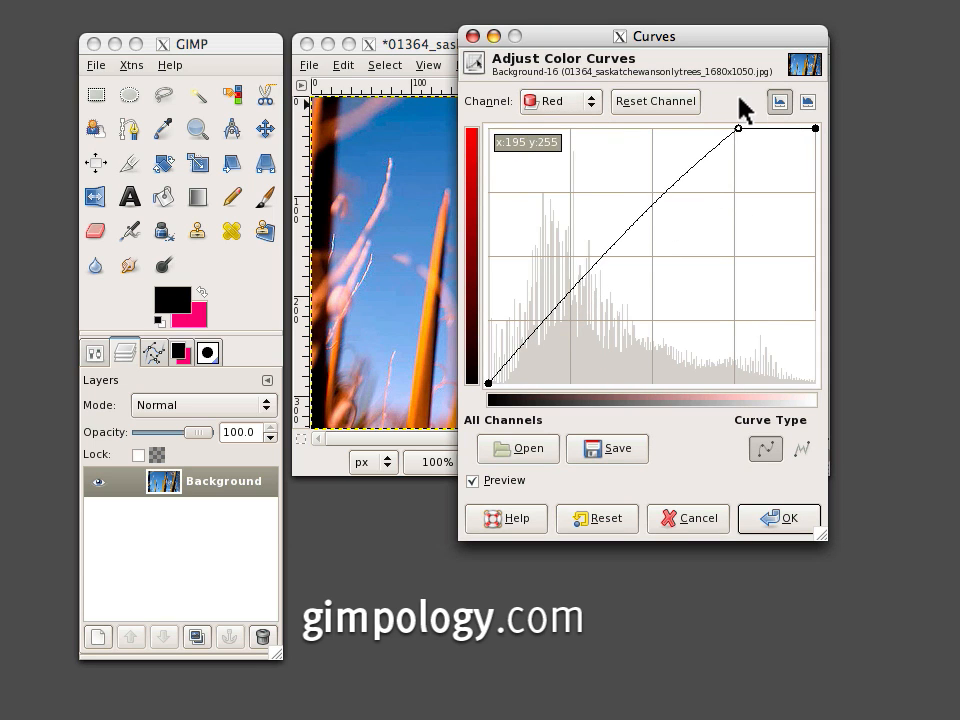
{"action": "left_click_drag", "start_coordinate": [738, 128], "coordinate": [596, 296]}
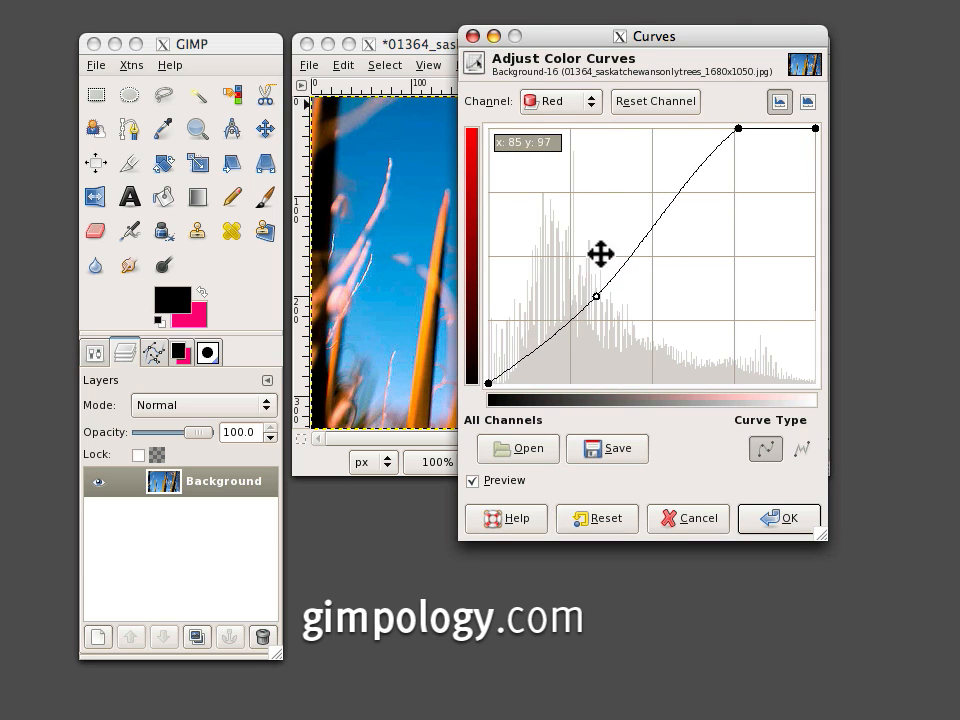
{"action": "left_click", "coordinate": [560, 100]}
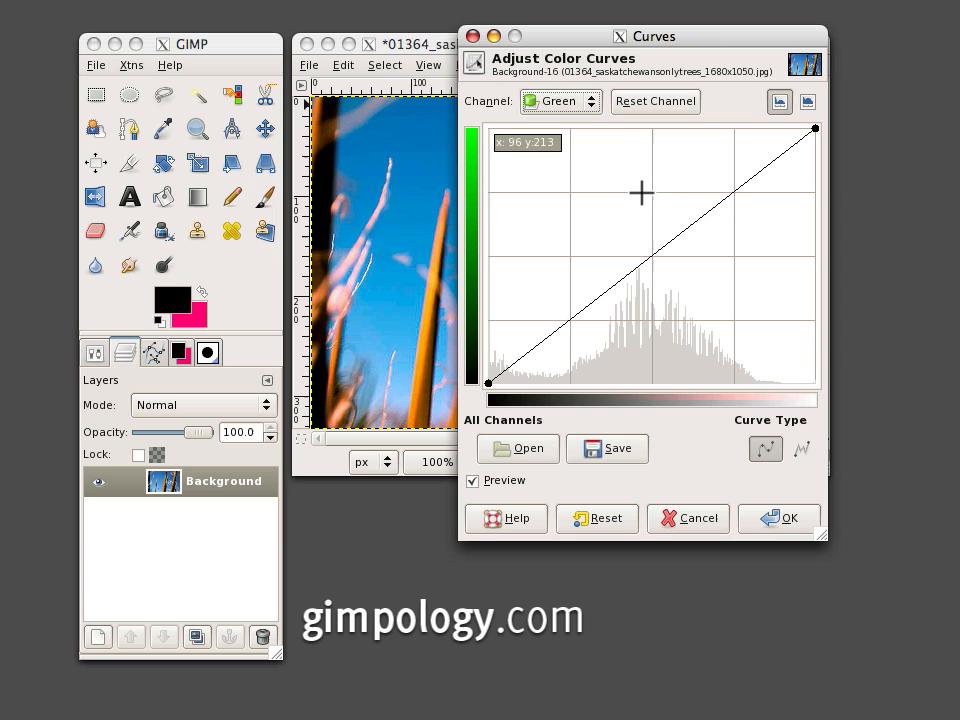
{"action": "left_click_drag", "start_coordinate": [640, 192], "coordinate": [704, 188]}
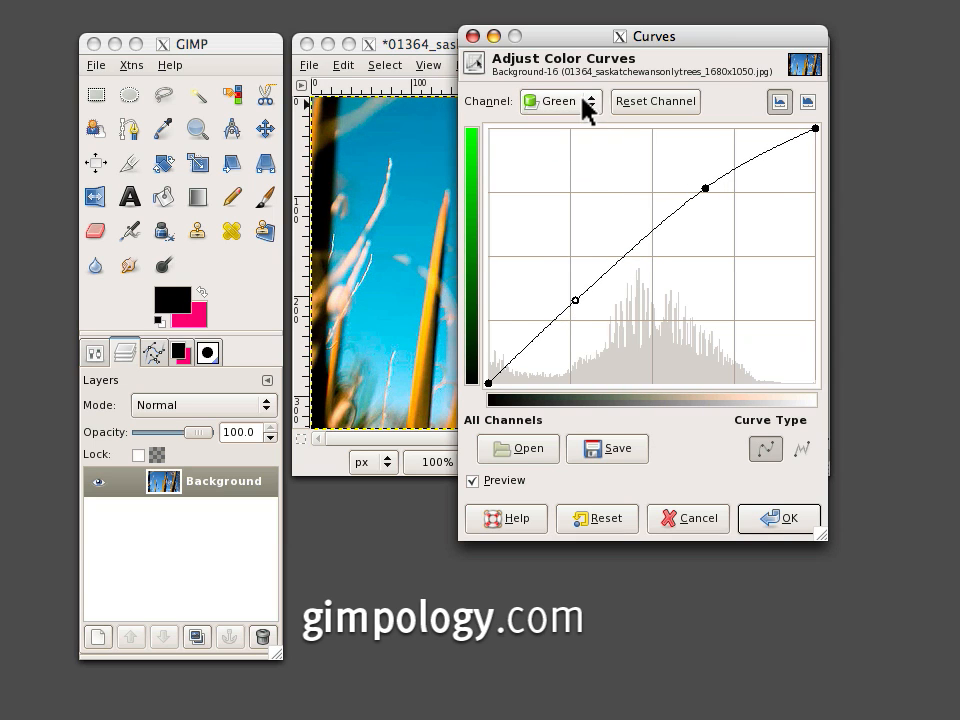
Lift Blue shadows and lower Blue highlights, then apply the curves
{"action": "left_click", "coordinate": [560, 100]}
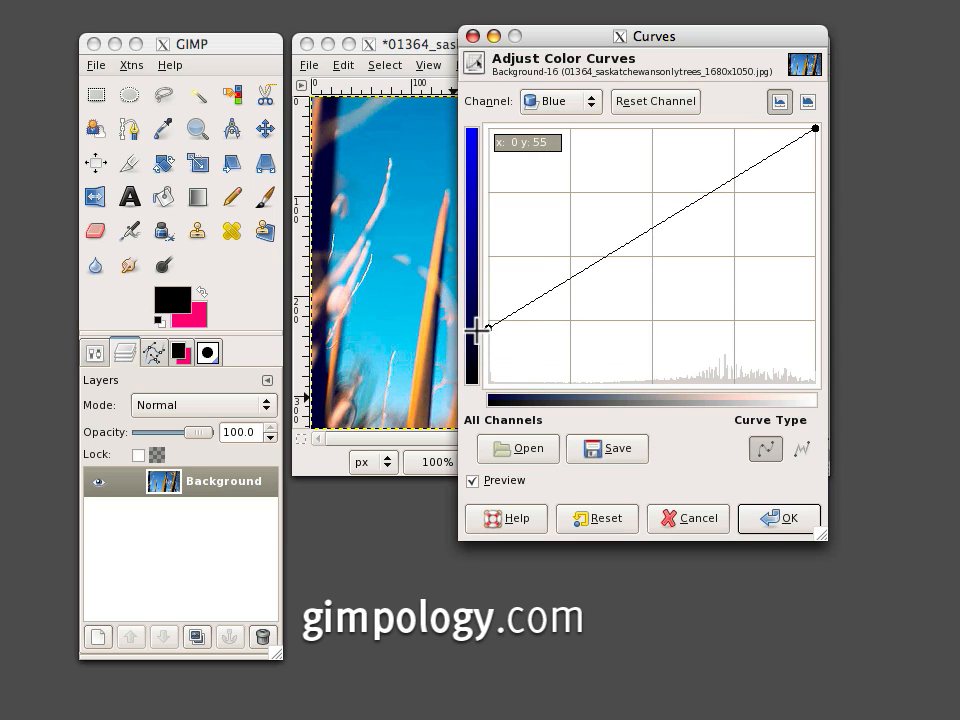
{"action": "left_click_drag", "start_coordinate": [816, 128], "coordinate": [818, 182]}
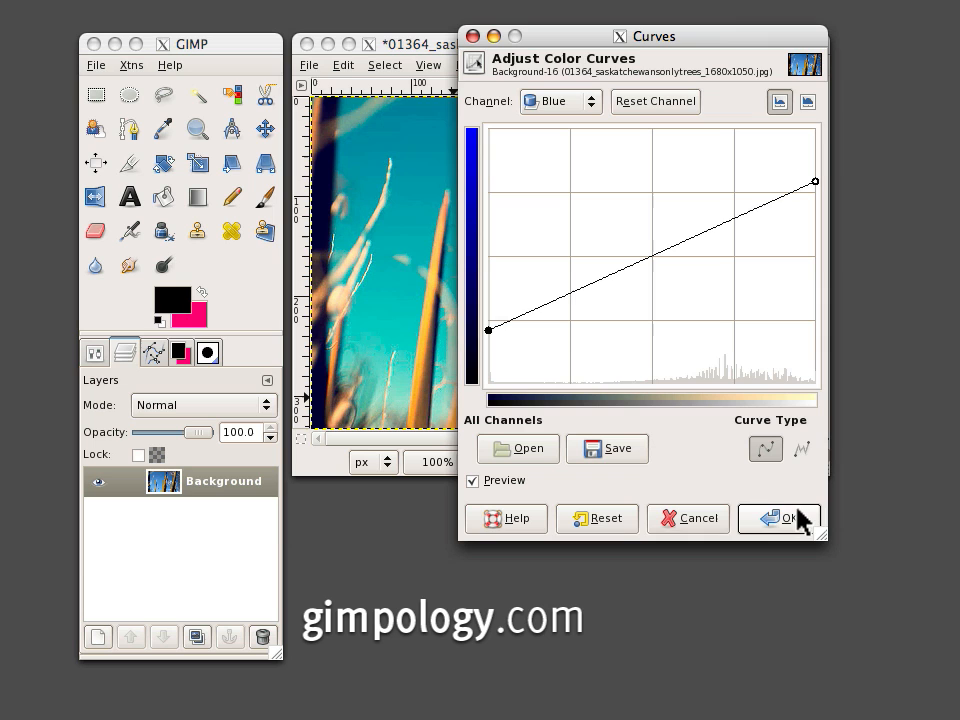
{"action": "left_click", "coordinate": [780, 518]}
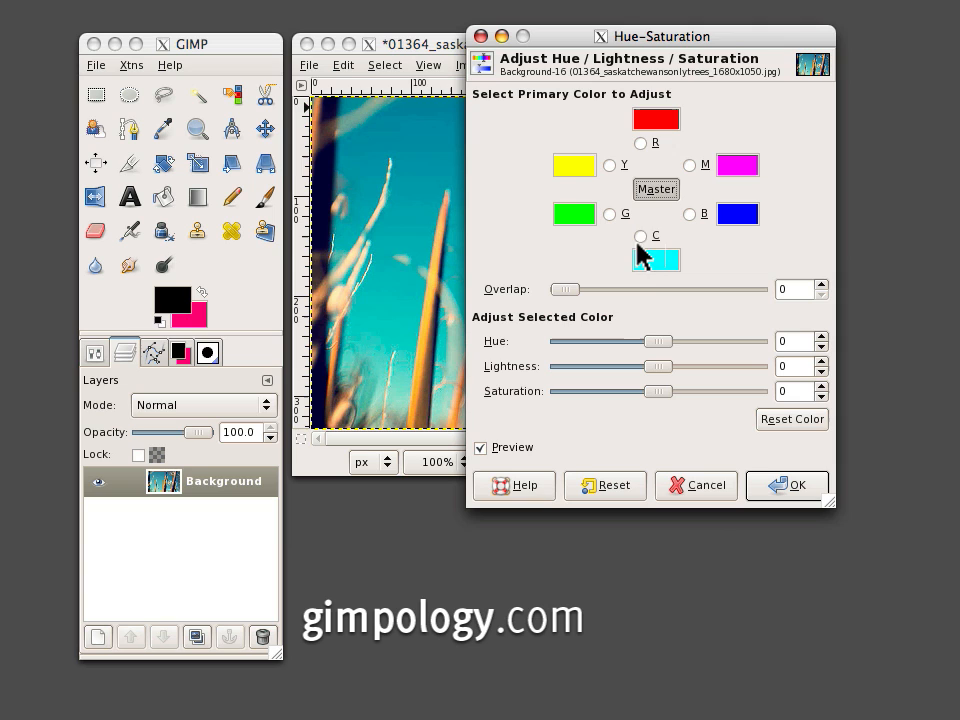
Apply Hue-Saturation with hue -9 and saturation -40 to mute the colours
{"action": "left_click_drag", "start_coordinate": [658, 340], "coordinate": [650, 340]}
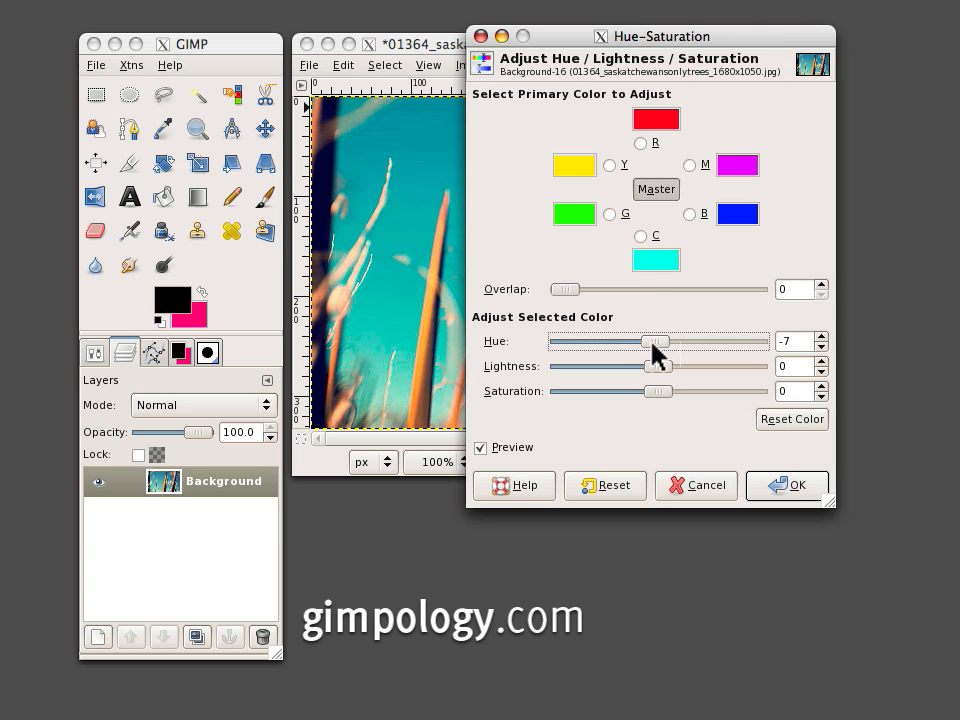
{"action": "left_click_drag", "start_coordinate": [656, 340], "coordinate": [650, 340]}
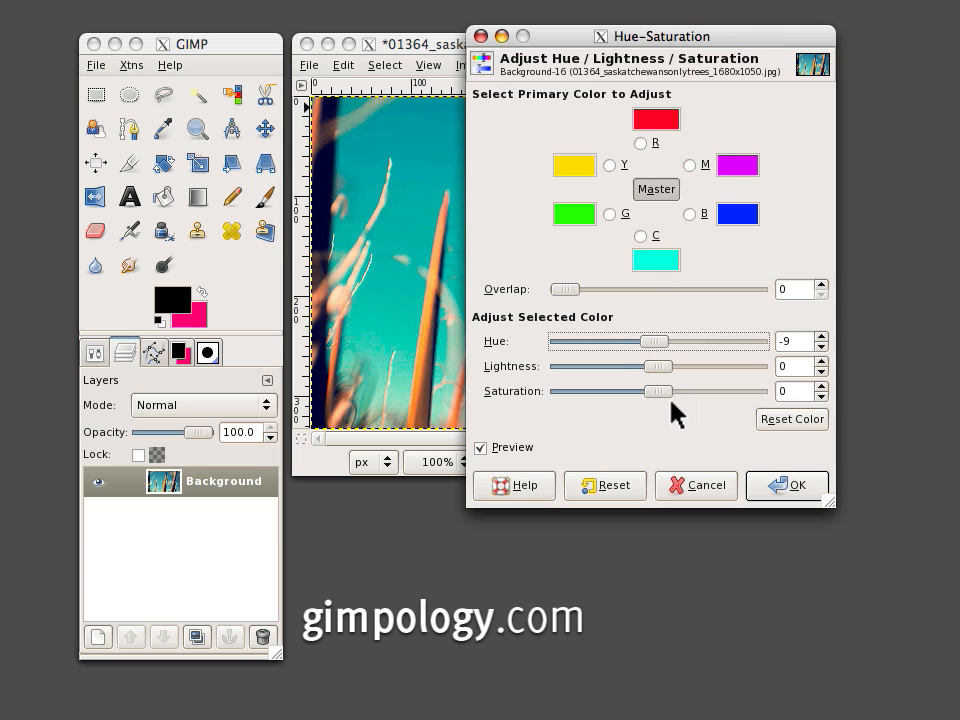
{"action": "left_click_drag", "start_coordinate": [656, 390], "coordinate": [640, 390]}
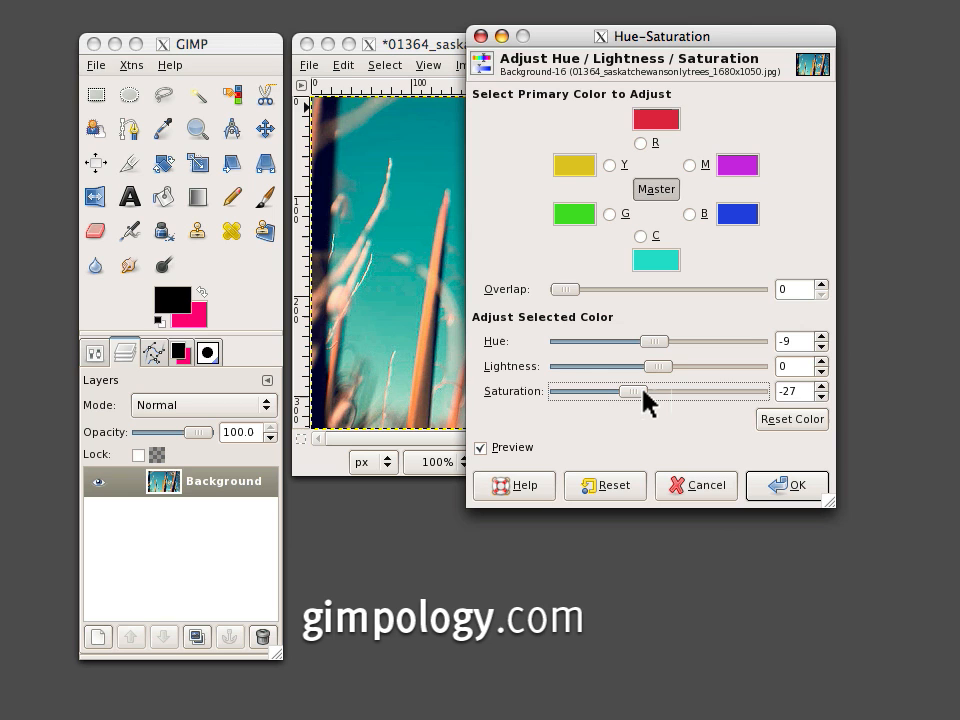
{"action": "left_click_drag", "start_coordinate": [640, 390], "coordinate": [624, 390]}
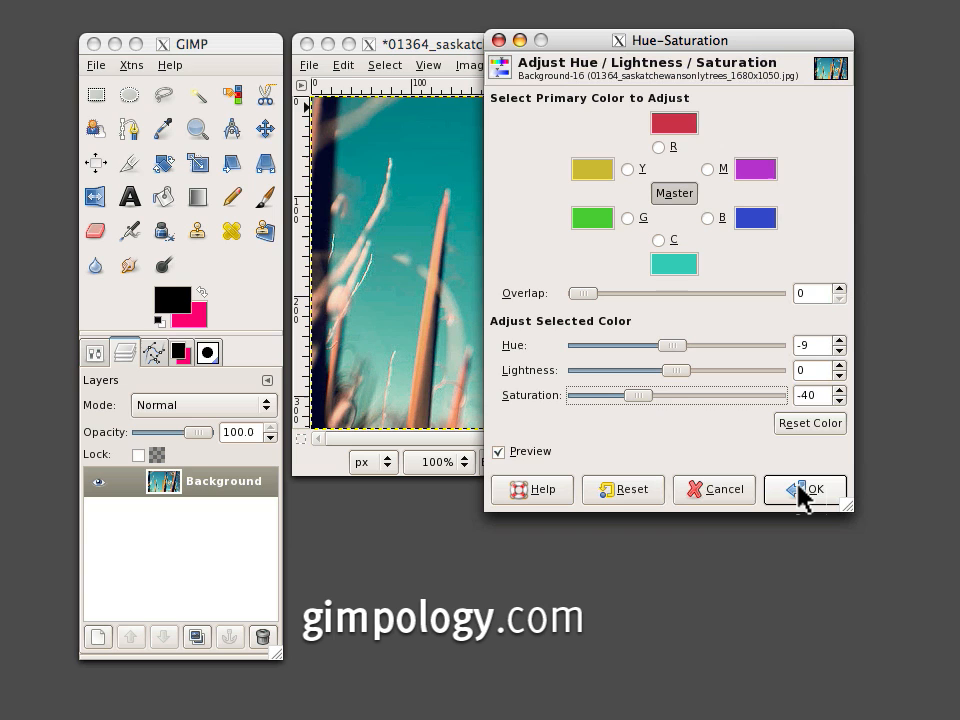
{"action": "left_click", "coordinate": [804, 488]}
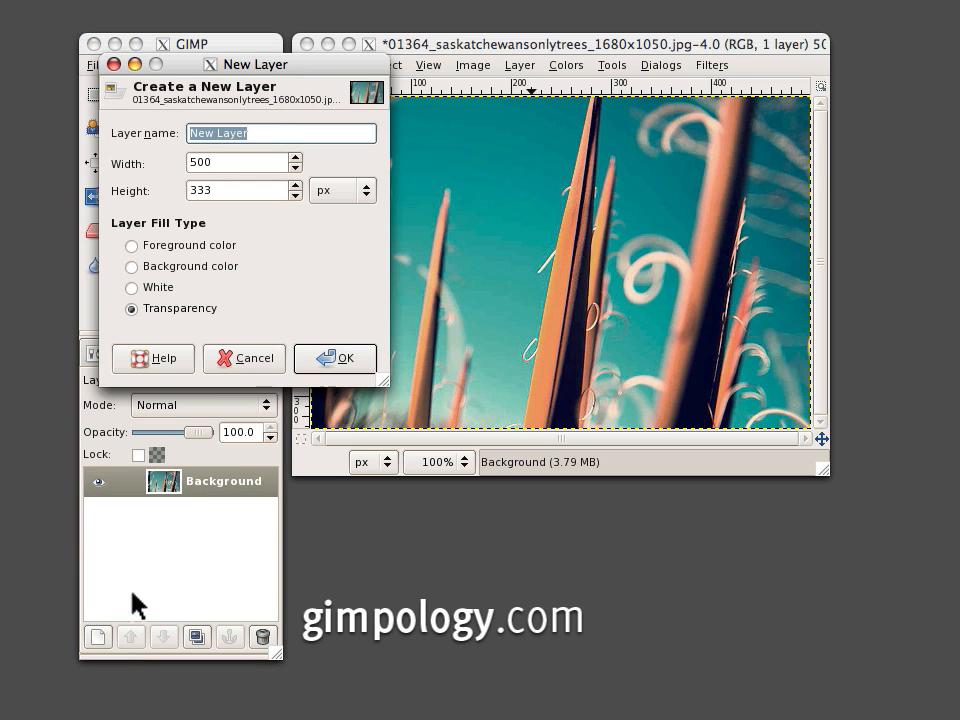
Add a transparent layer and draw an elliptical selection across the whole canvas
{"action": "left_click", "coordinate": [334, 358]}
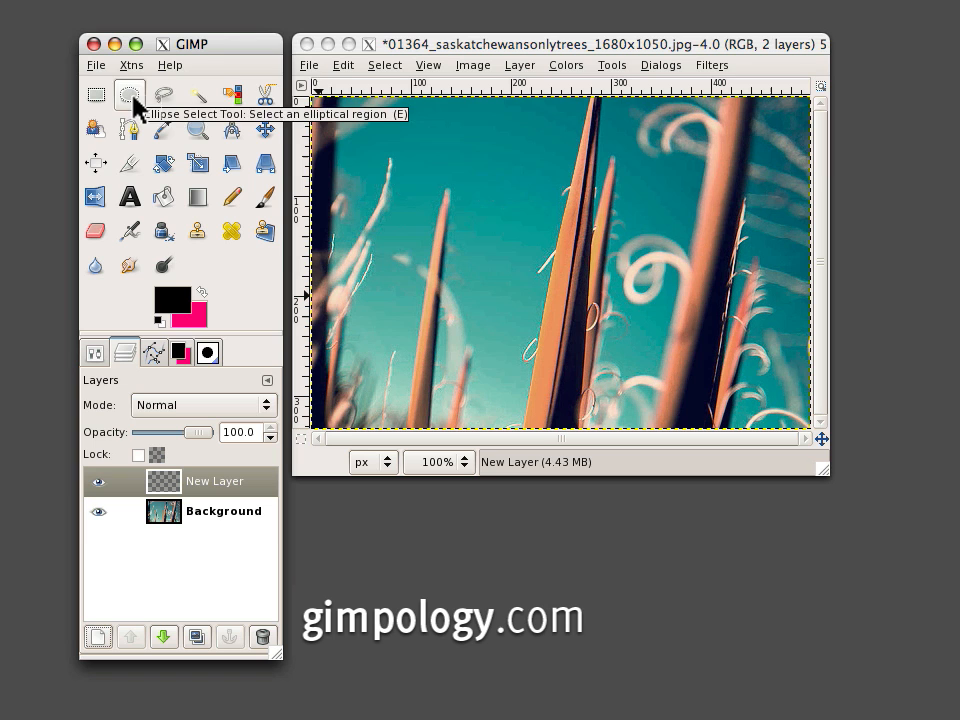
{"action": "left_click", "coordinate": [128, 94]}
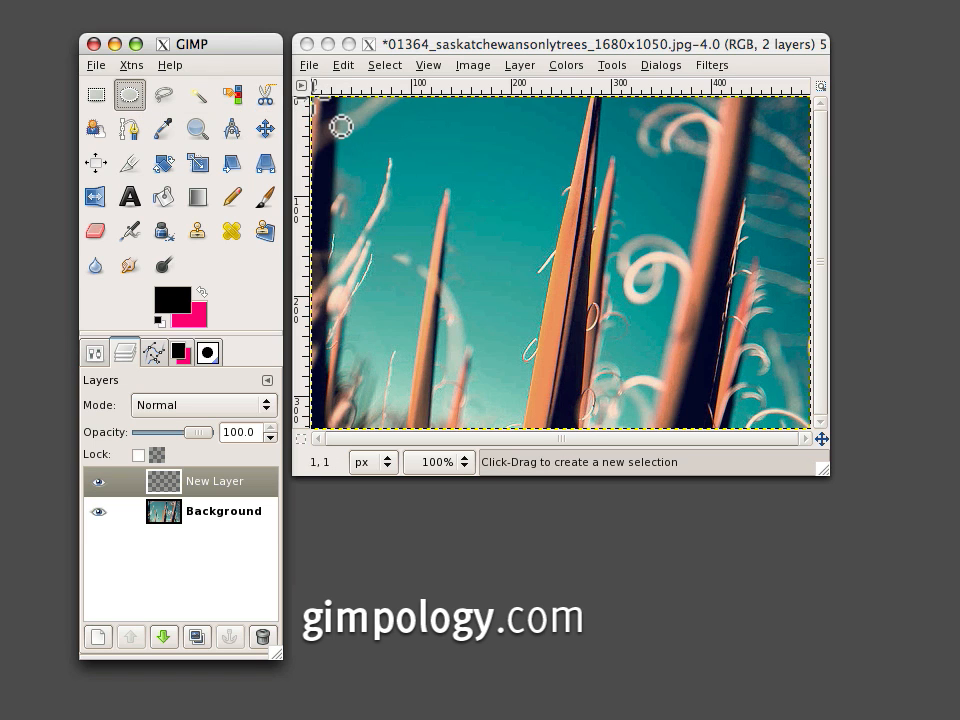
{"action": "left_click_drag", "start_coordinate": [324, 100], "coordinate": [580, 304]}
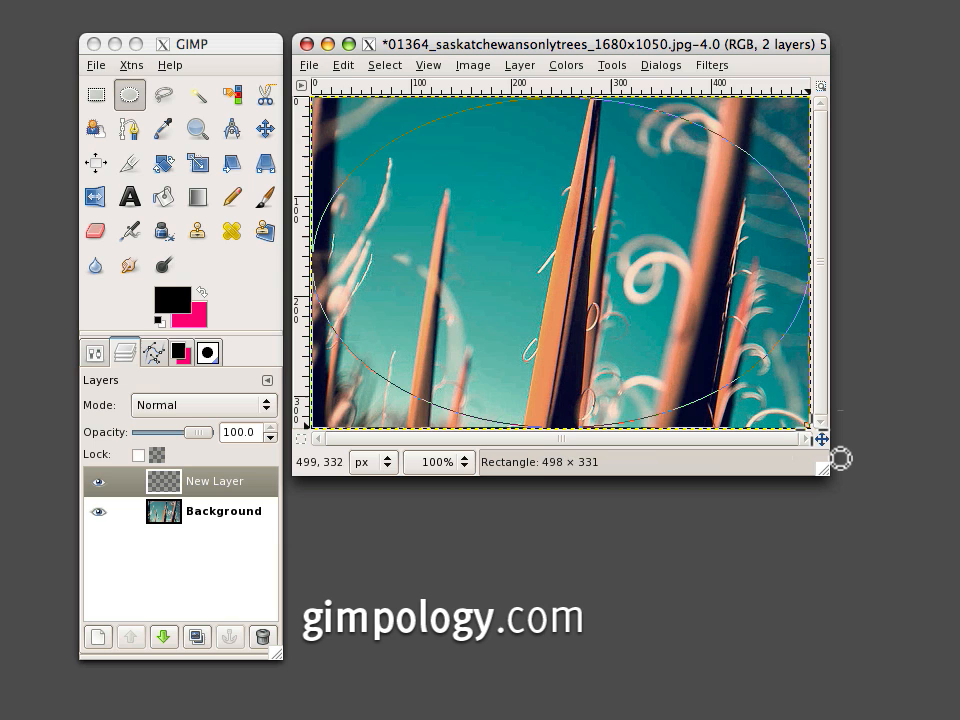
{"action": "left_click", "coordinate": [384, 64]}
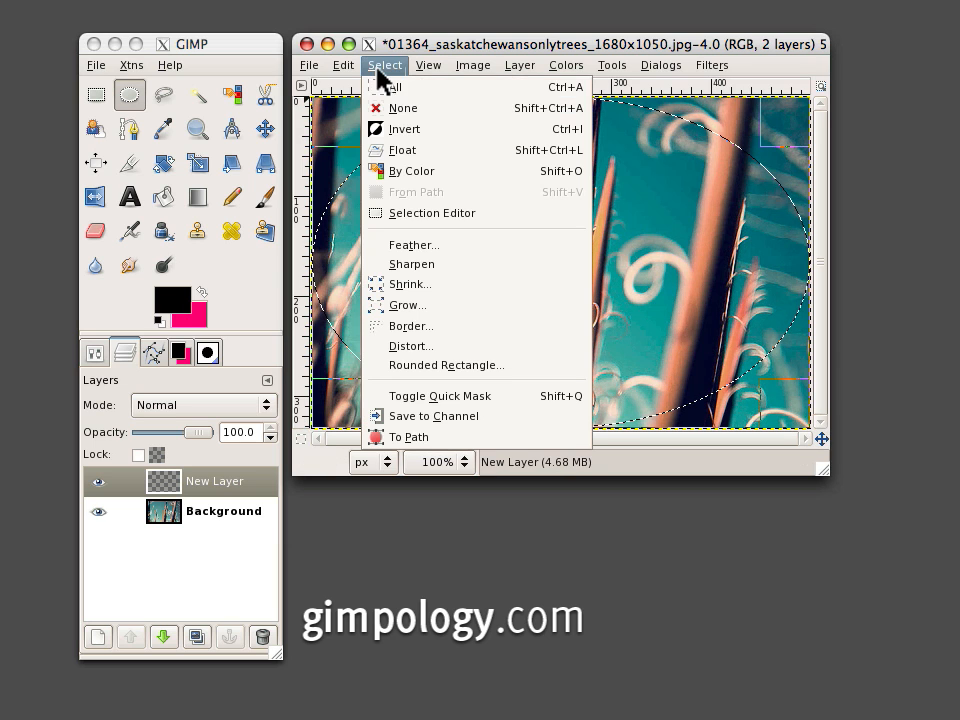
{"action": "mouse_move", "coordinate": [404, 284]}
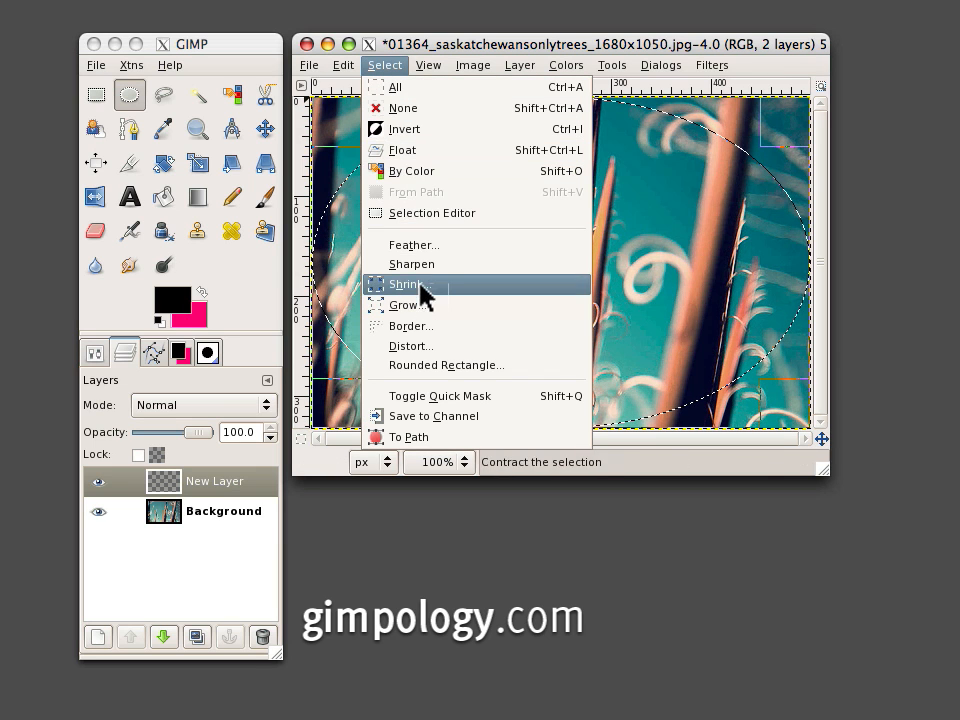
Feather the oval selection by 150 pixels for a soft vignette edge
{"action": "left_click", "coordinate": [414, 244]}
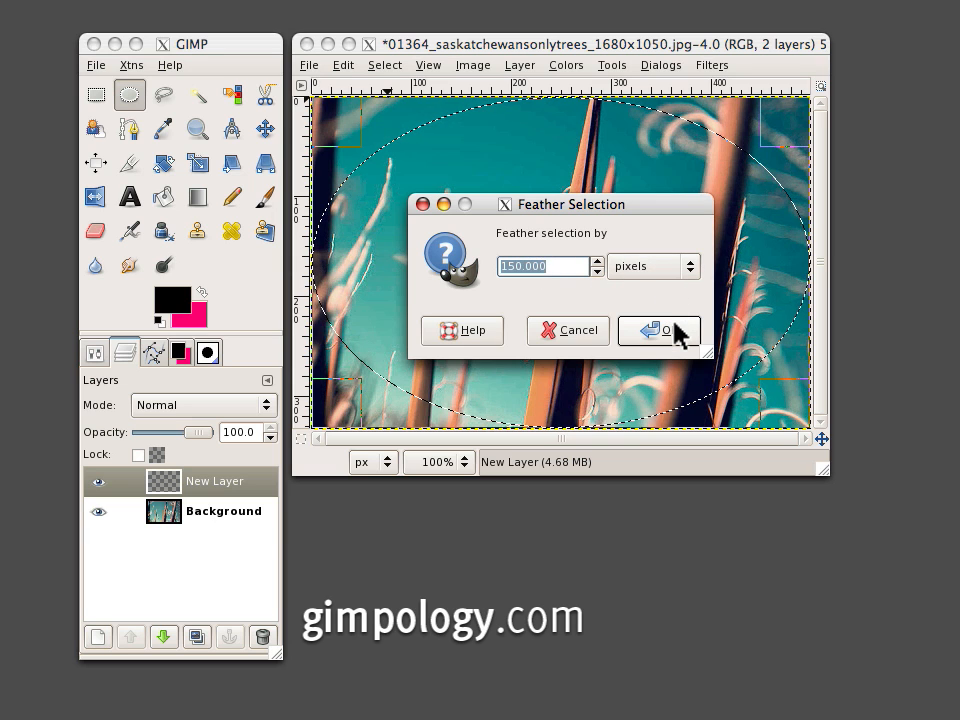
{"action": "left_click", "coordinate": [660, 330]}
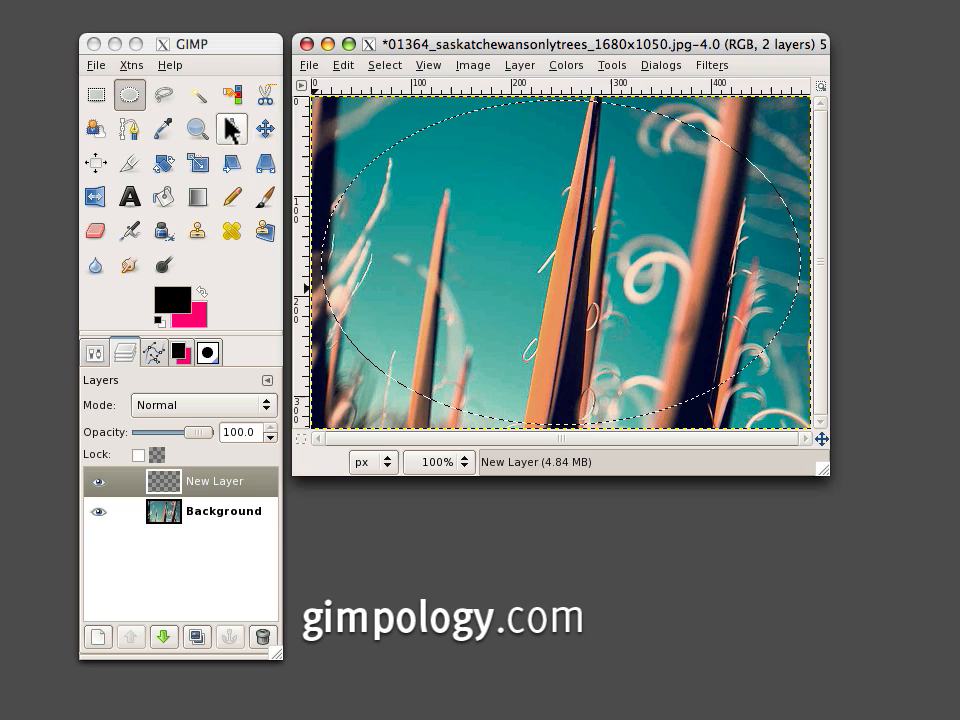
{"action": "left_click", "coordinate": [384, 64]}
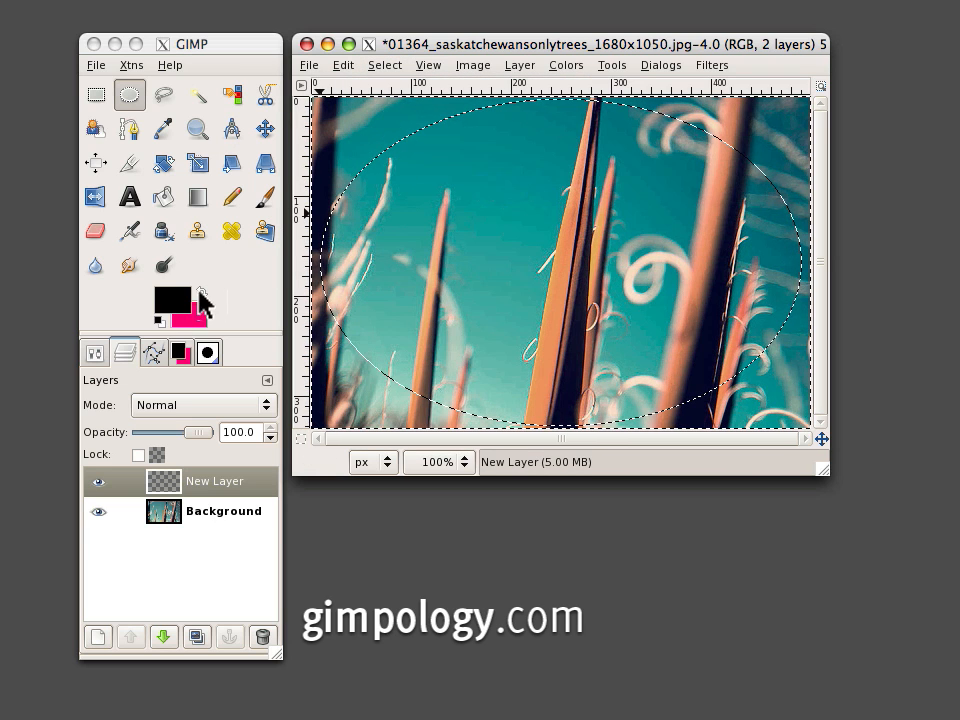
{"action": "mouse_move", "coordinate": [164, 196]}
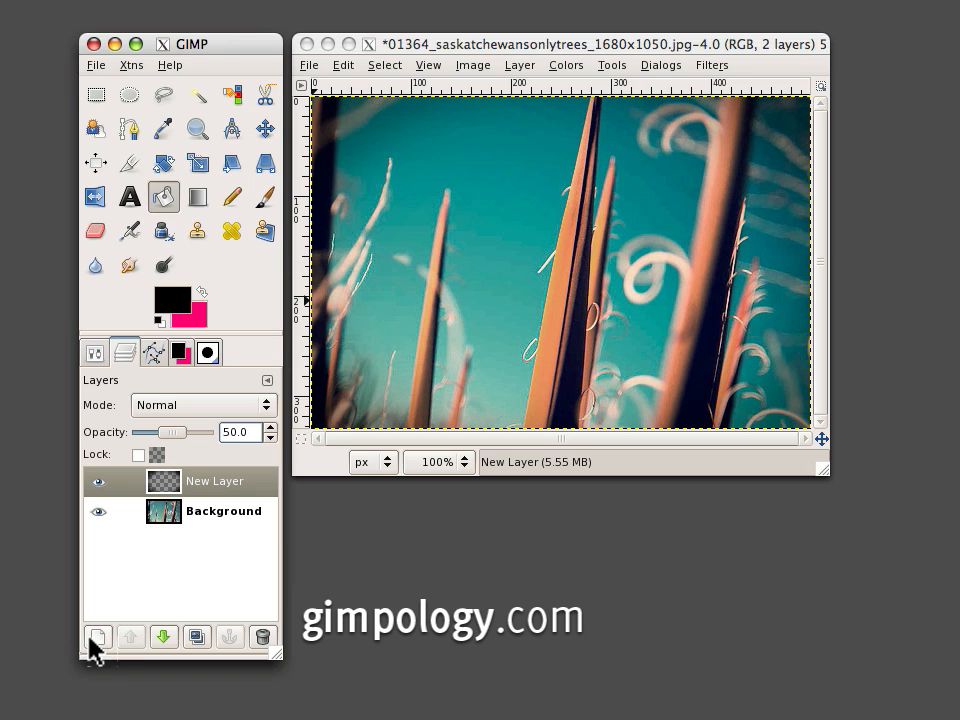
Add a top layer and set the foreground colour to magenta ff0072 for its fill
{"action": "left_click", "coordinate": [96, 636]}
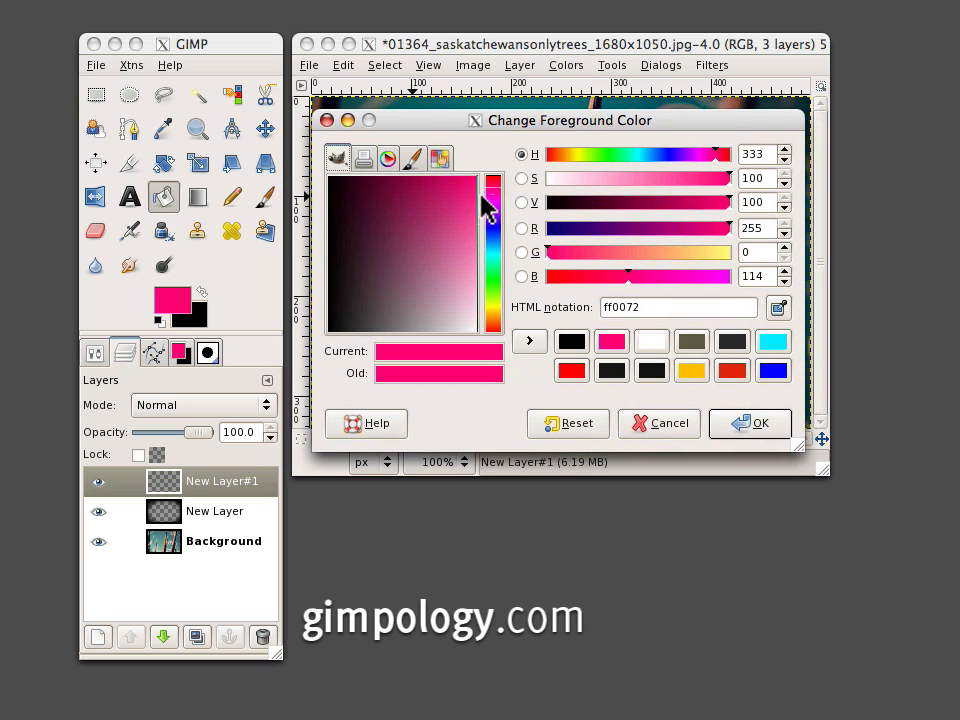
{"action": "left_click", "coordinate": [750, 424]}
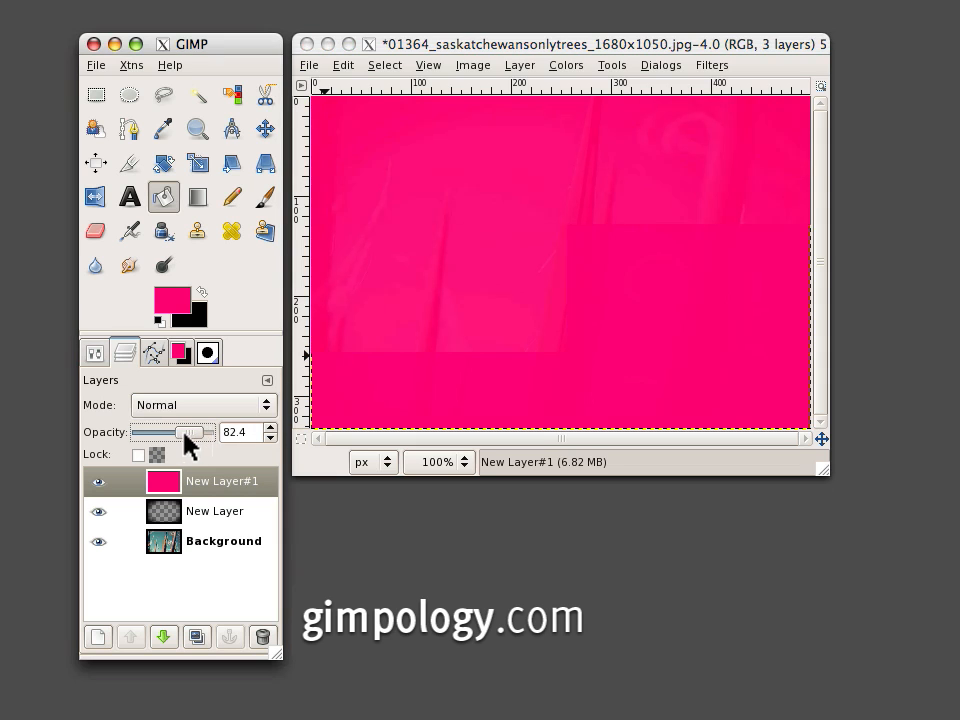
Lower the magenta layer's opacity to about 10%
{"action": "left_click_drag", "start_coordinate": [180, 432], "coordinate": [126, 432]}
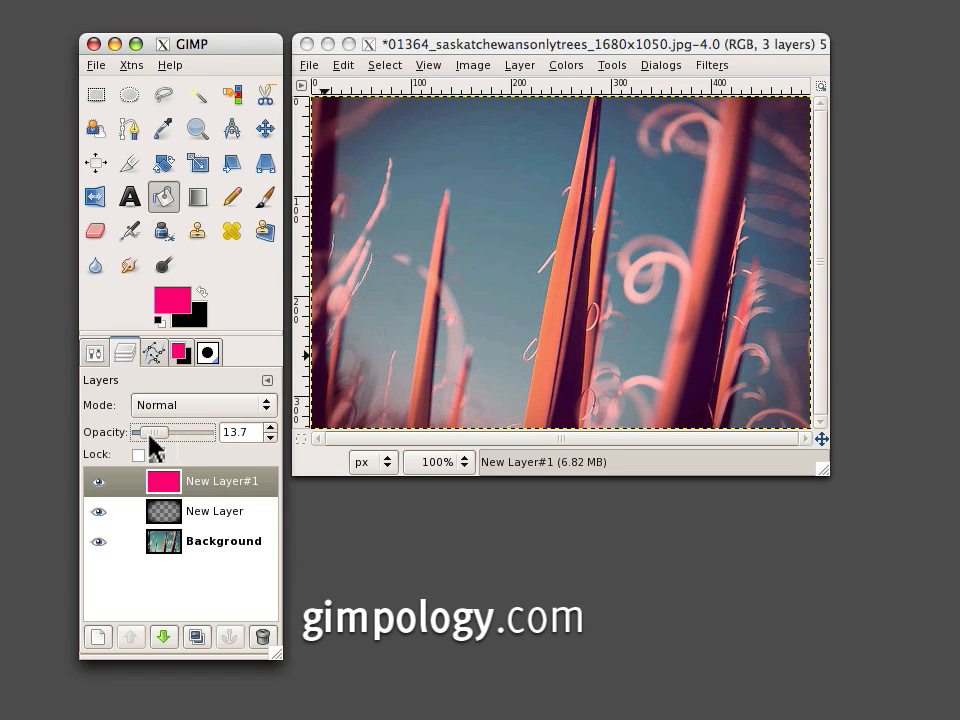
{"action": "left_click_drag", "start_coordinate": [160, 432], "coordinate": [148, 432]}
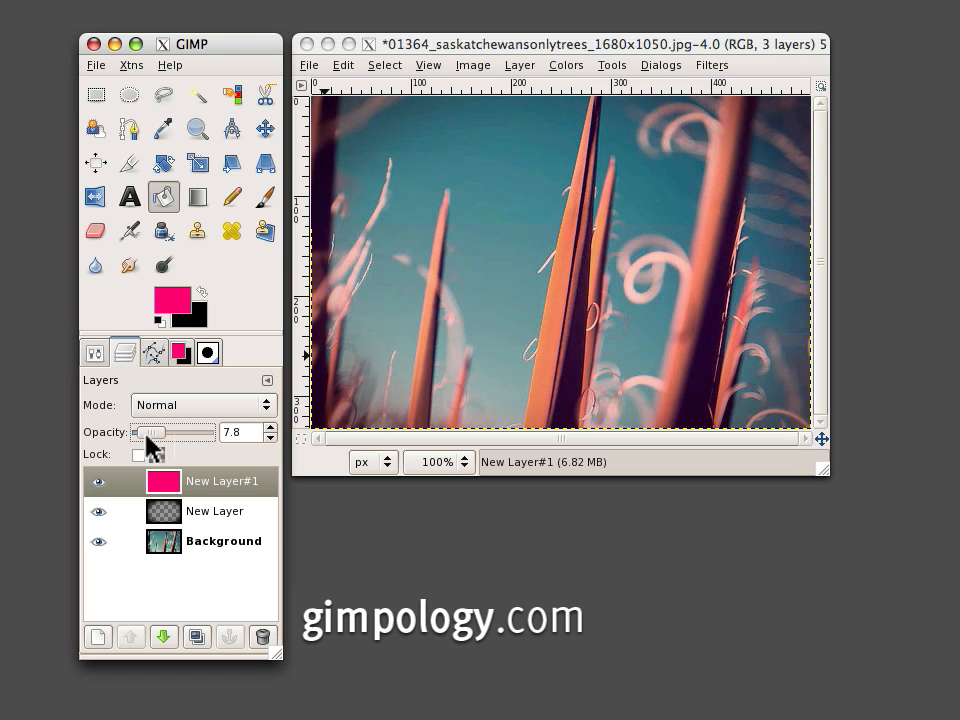
{"action": "left_click_drag", "start_coordinate": [150, 432], "coordinate": [158, 432]}
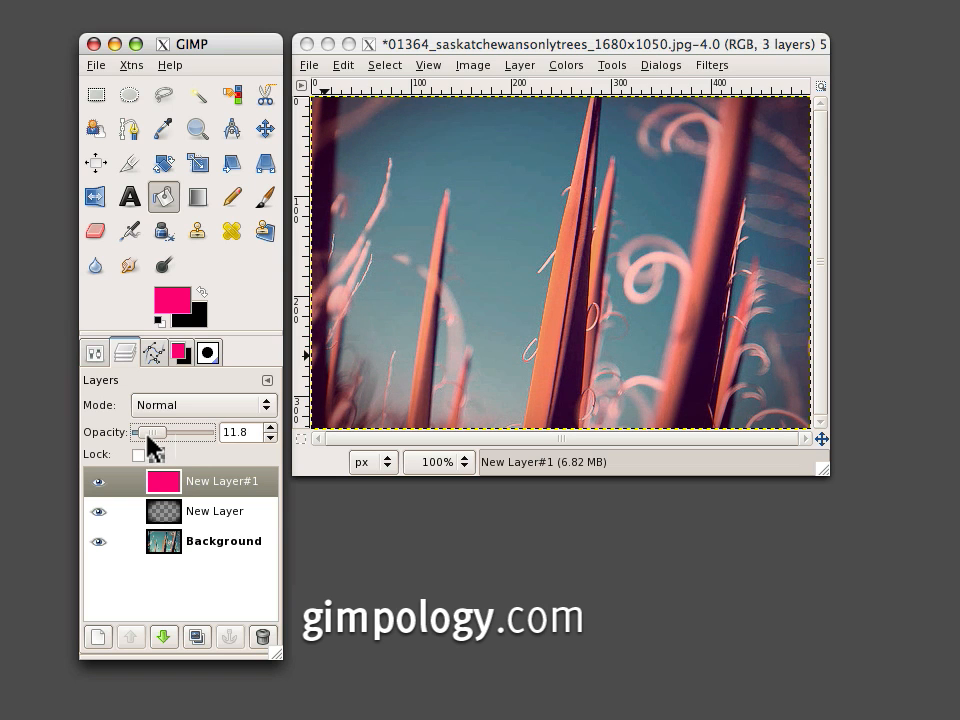
{"action": "left_click_drag", "start_coordinate": [160, 432], "coordinate": [148, 432]}
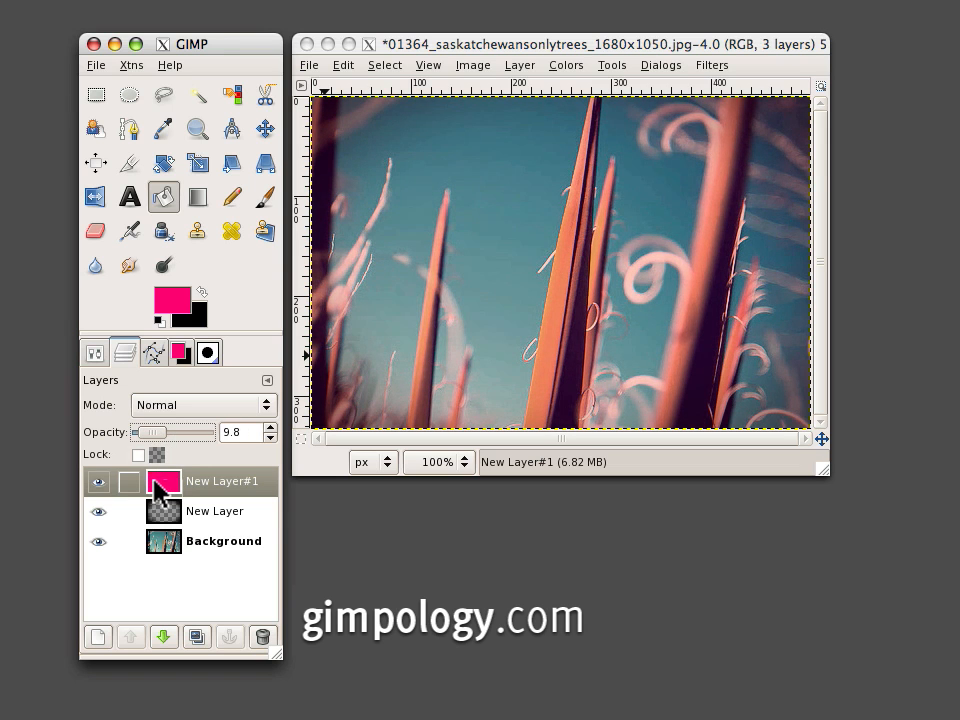